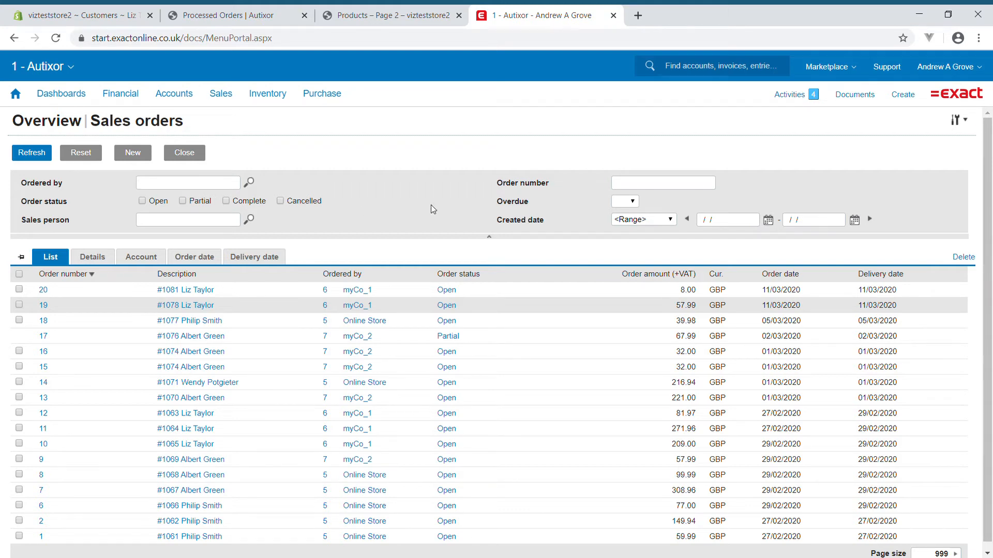
Reach the Exact Online items list via the company's master data
{"action": "left_click", "coordinate": [187, 182]}
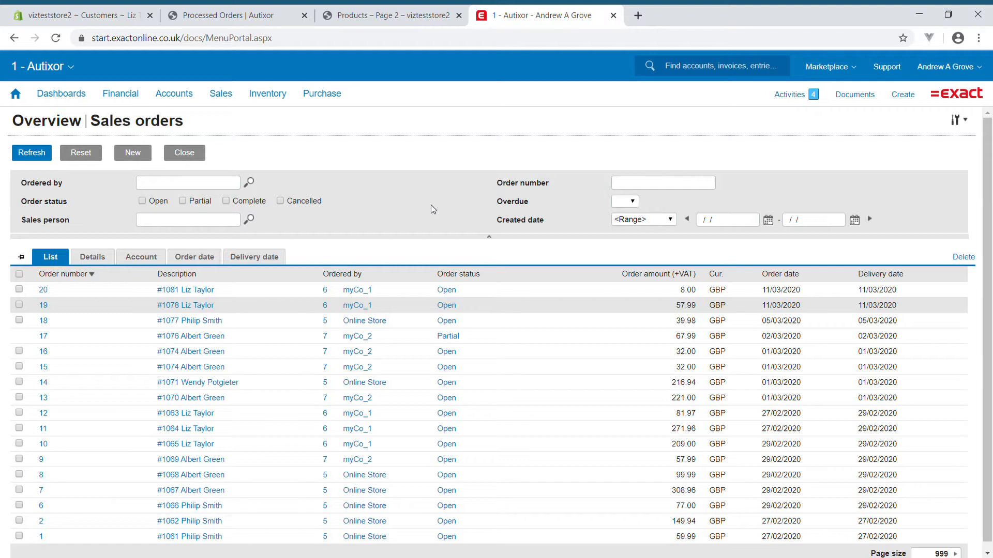
{"action": "left_click", "coordinate": [187, 182]}
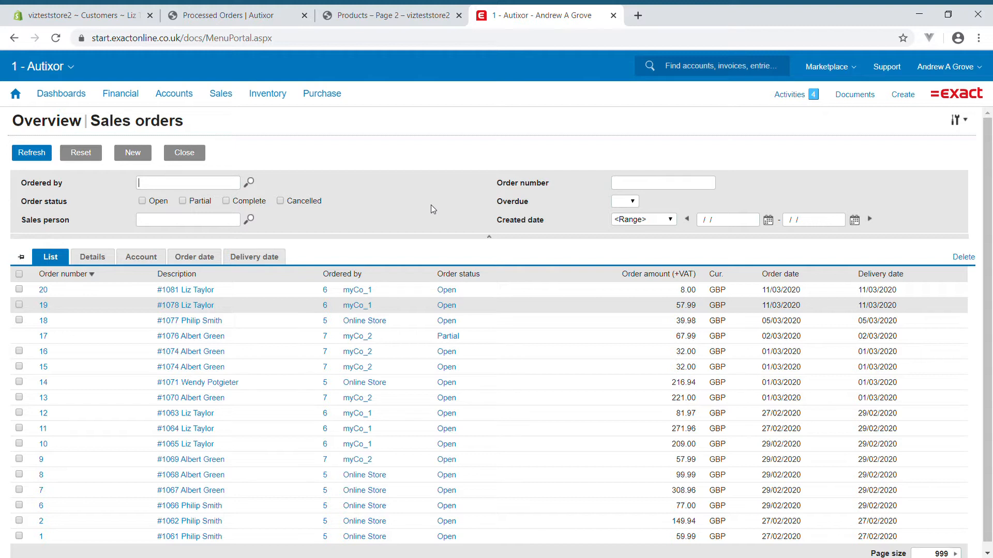
{"action": "mouse_move", "coordinate": [358, 76]}
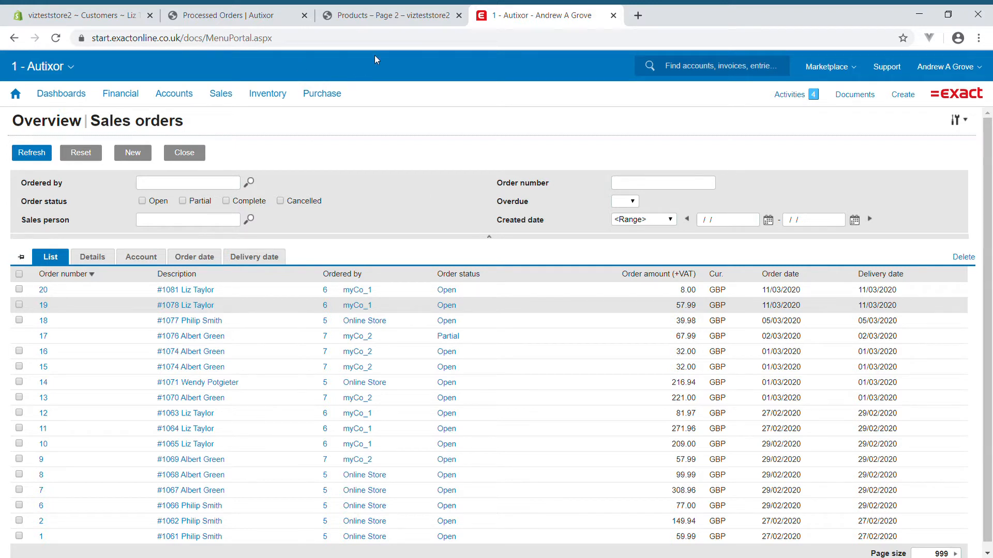
{"action": "left_click", "coordinate": [61, 93]}
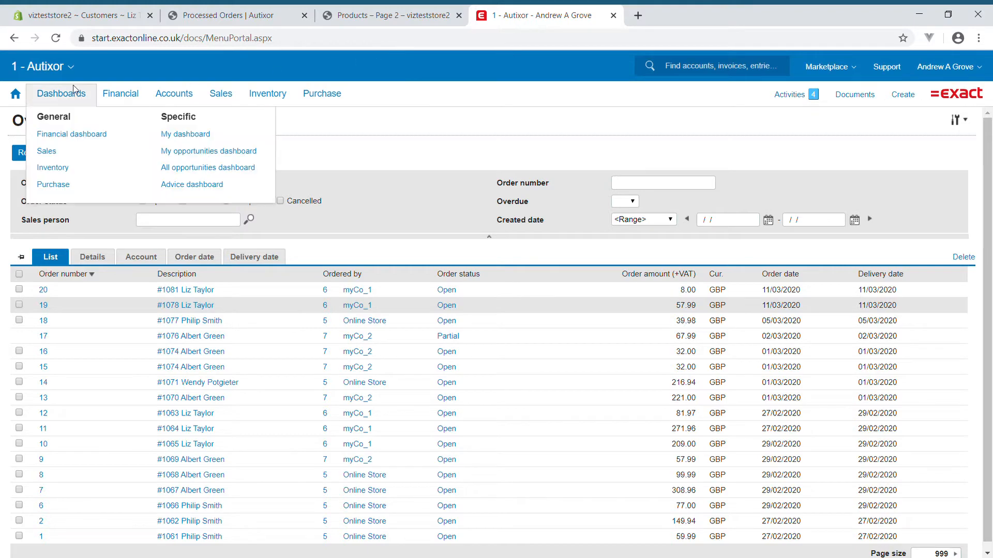
{"action": "left_click", "coordinate": [38, 66]}
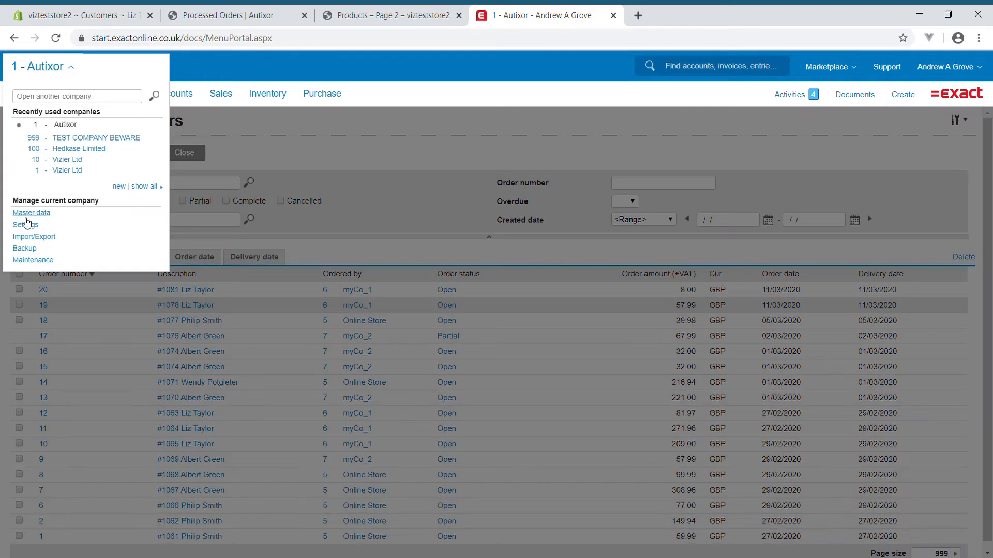
{"action": "left_click", "coordinate": [31, 213]}
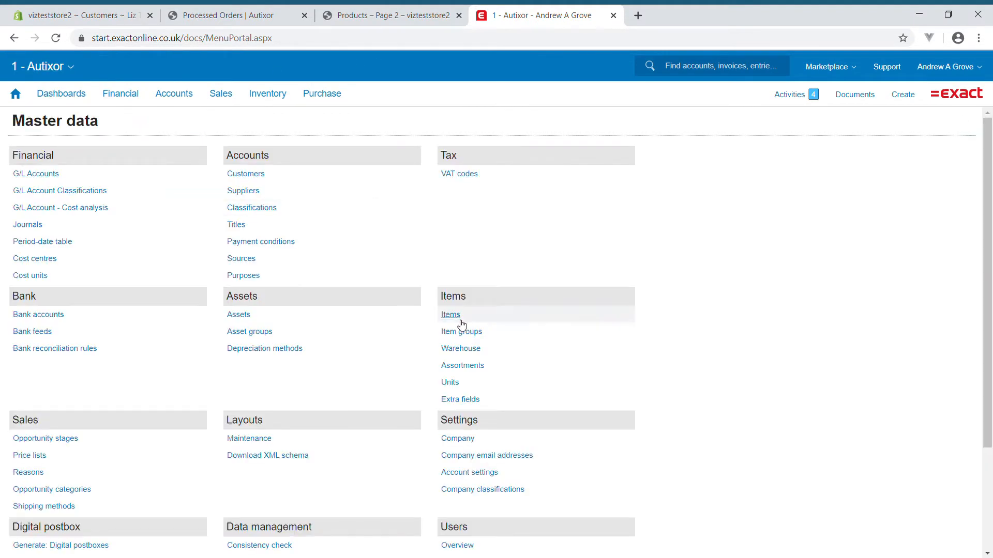
{"action": "left_click", "coordinate": [450, 315]}
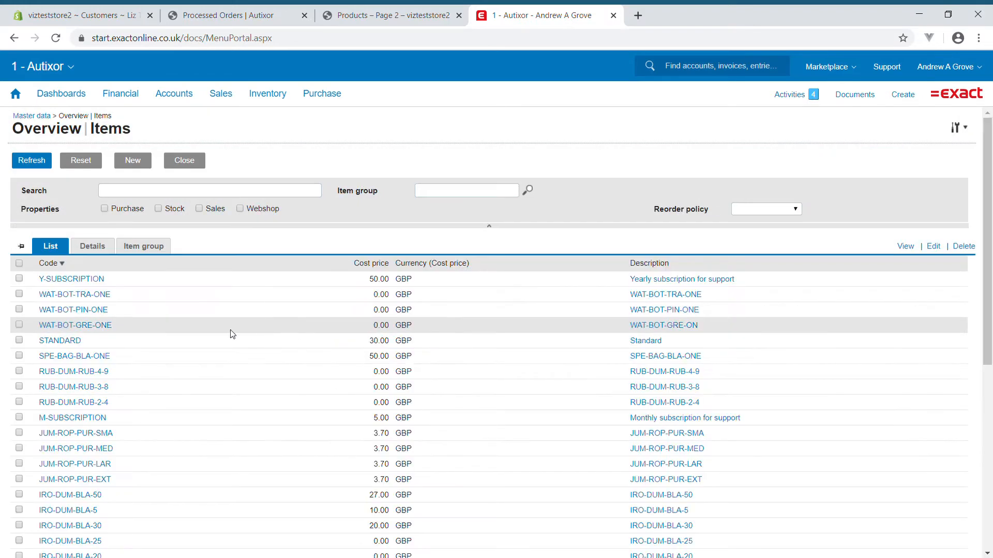
View the WAT-BOT-GRE-ONE green water bottle item card, then switch to the Shopify catalog
{"action": "left_click", "coordinate": [75, 325]}
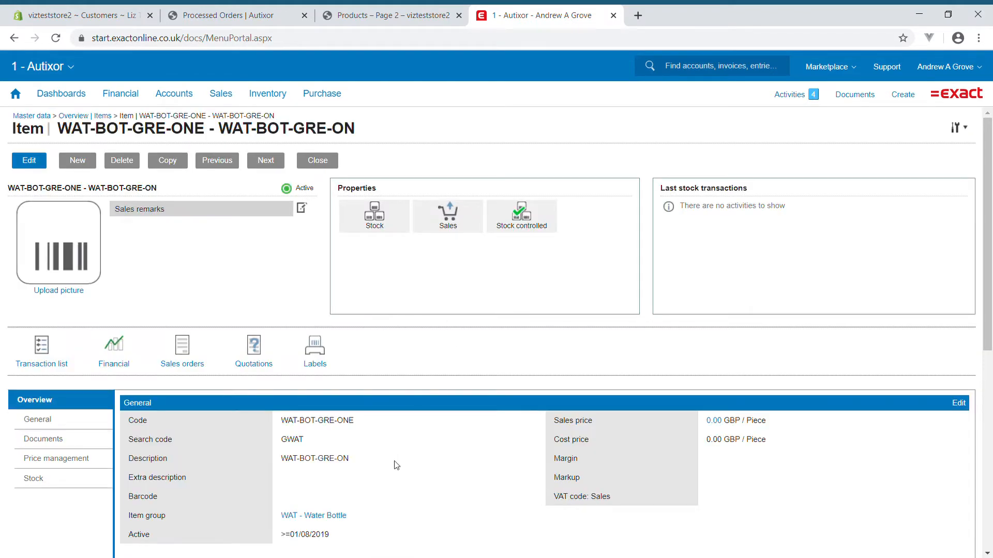
{"action": "double_click", "coordinate": [329, 459]}
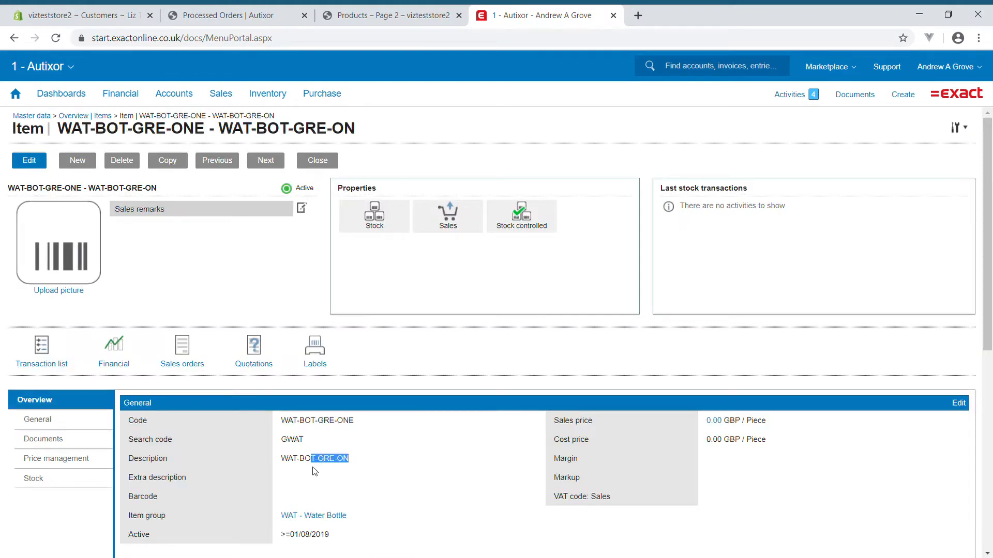
{"action": "left_click", "coordinate": [352, 458]}
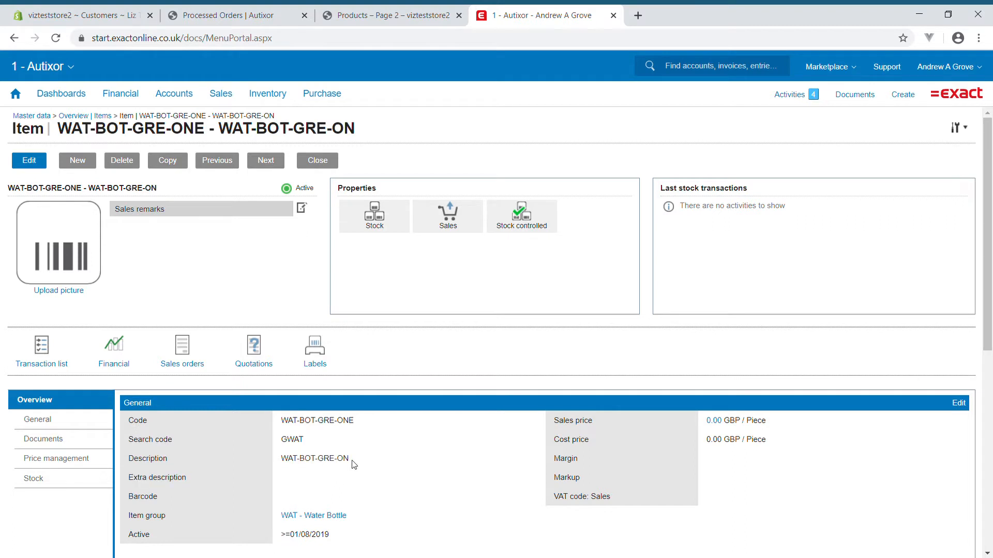
{"action": "mouse_move", "coordinate": [362, 457]}
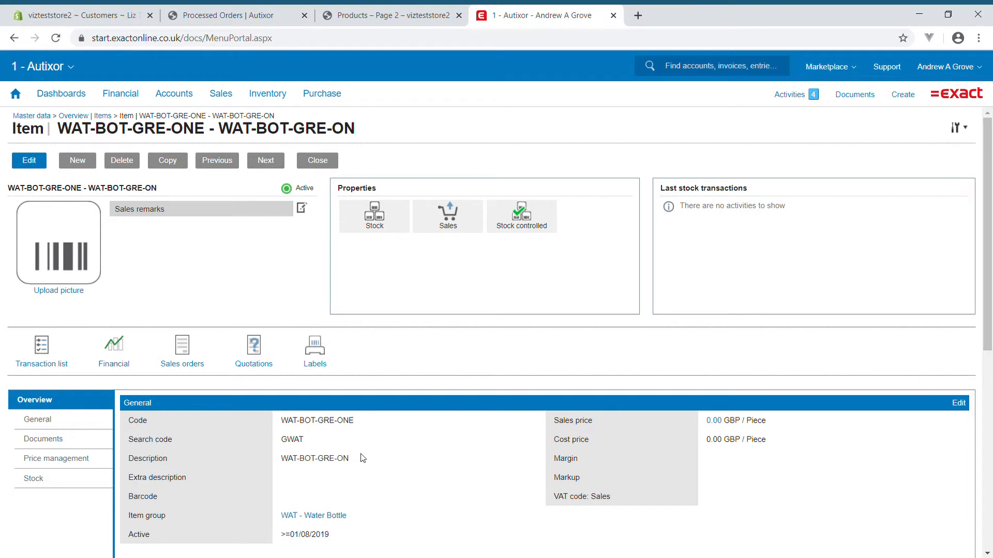
{"action": "left_click", "coordinate": [391, 15]}
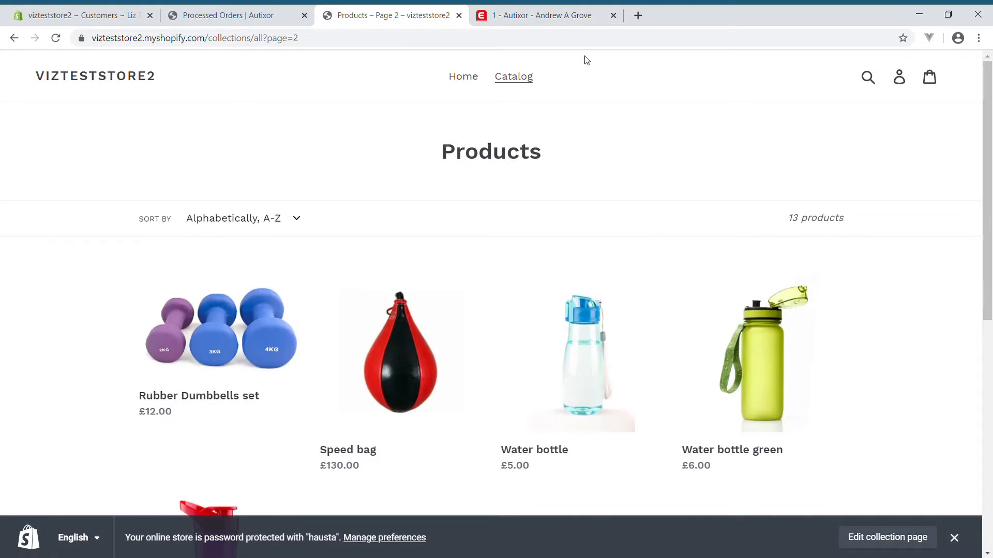
Buy the Water bottle green now and reach the shipping step with £8.00 standard shipping, £14.00 total
{"action": "left_click", "coordinate": [743, 358]}
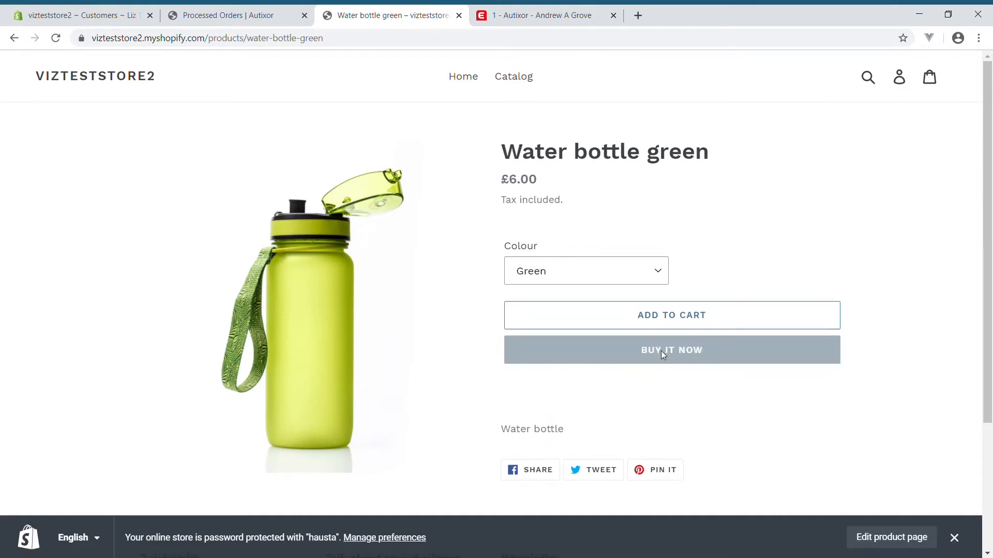
{"action": "left_click", "coordinate": [671, 350]}
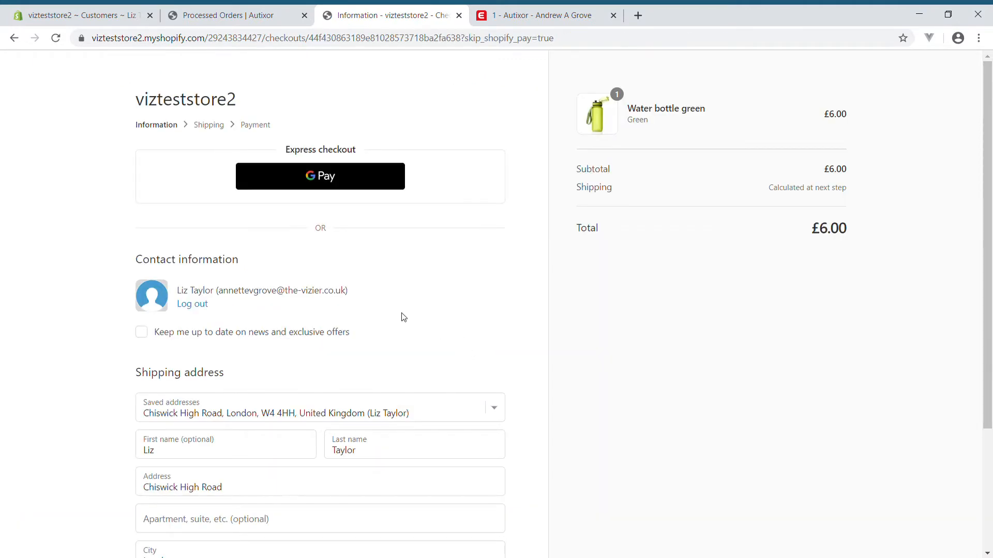
{"action": "scroll", "scroll_direction": "down", "scroll_amount": 3}
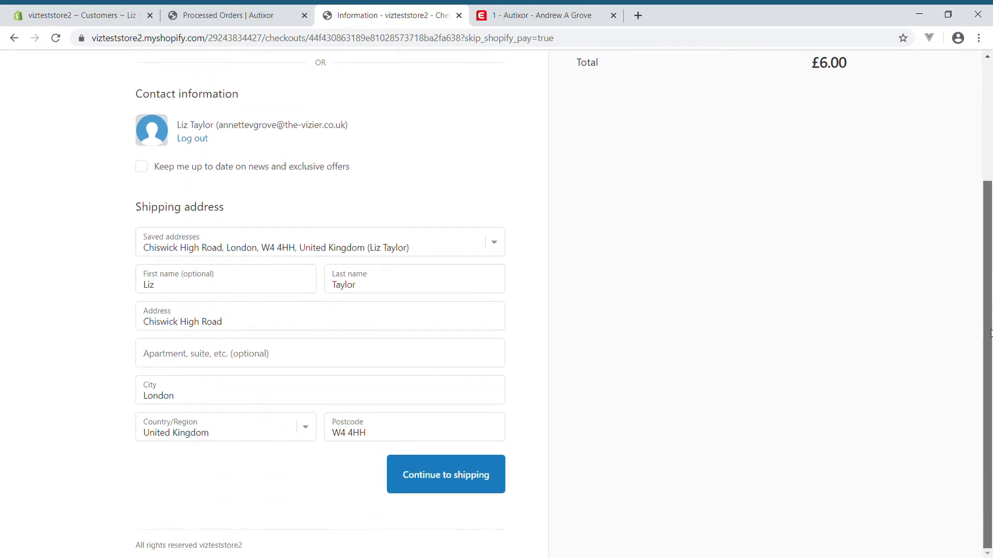
{"action": "left_click", "coordinate": [445, 475]}
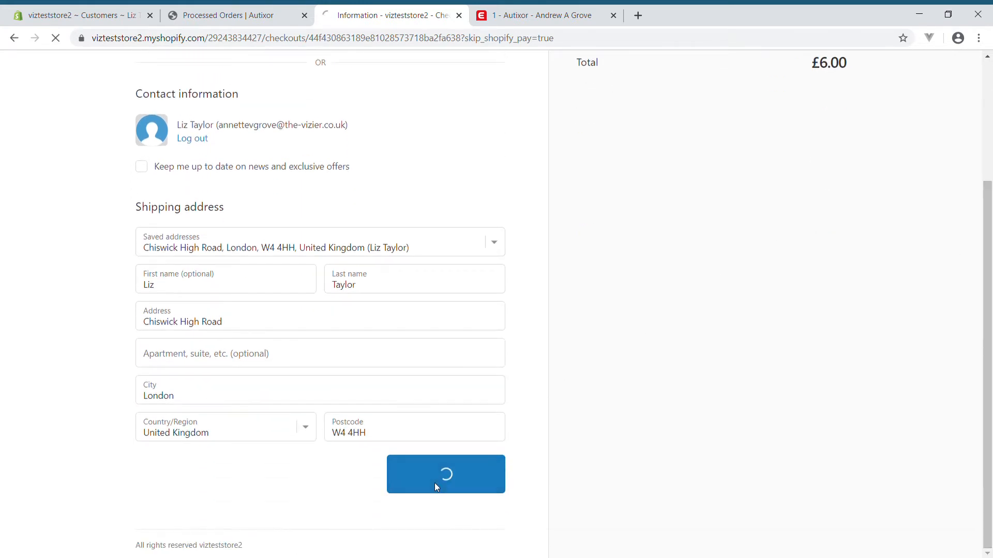
{"action": "left_click", "coordinate": [445, 473]}
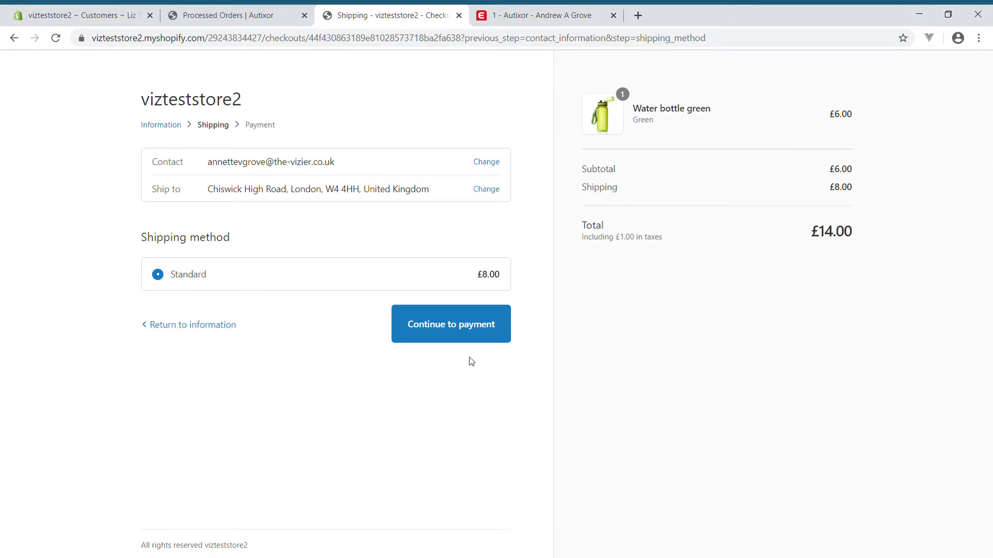
Enter the 4242 test card with expiry 12 / 20 and security code 123 at the payment step
{"action": "left_click", "coordinate": [450, 324]}
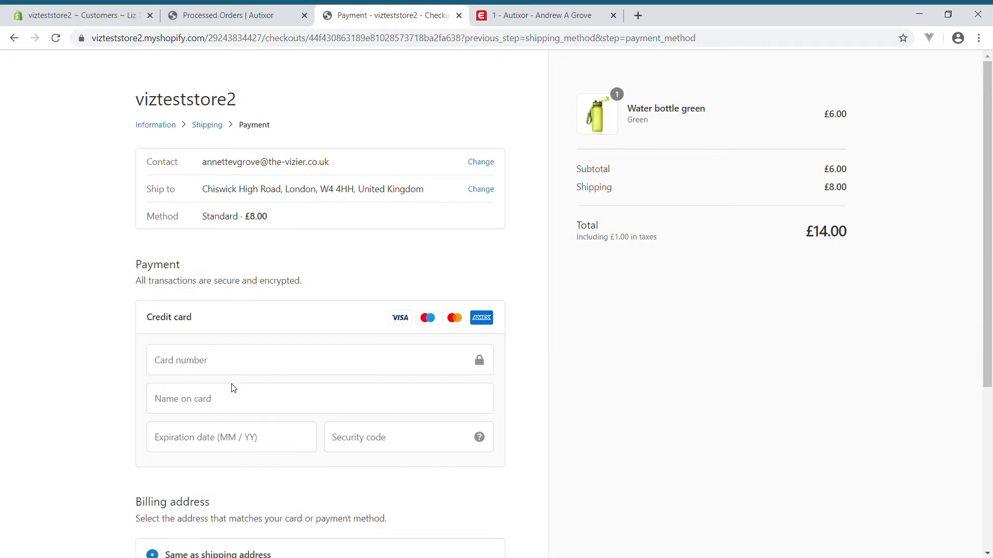
{"action": "type", "text": "4242 4242 4242"}
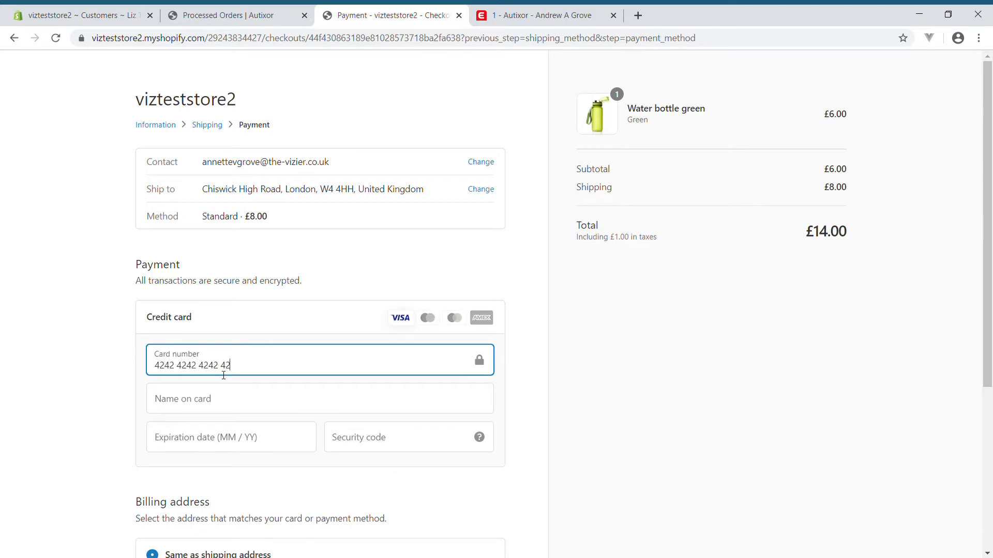
{"action": "type", "text": "42"}
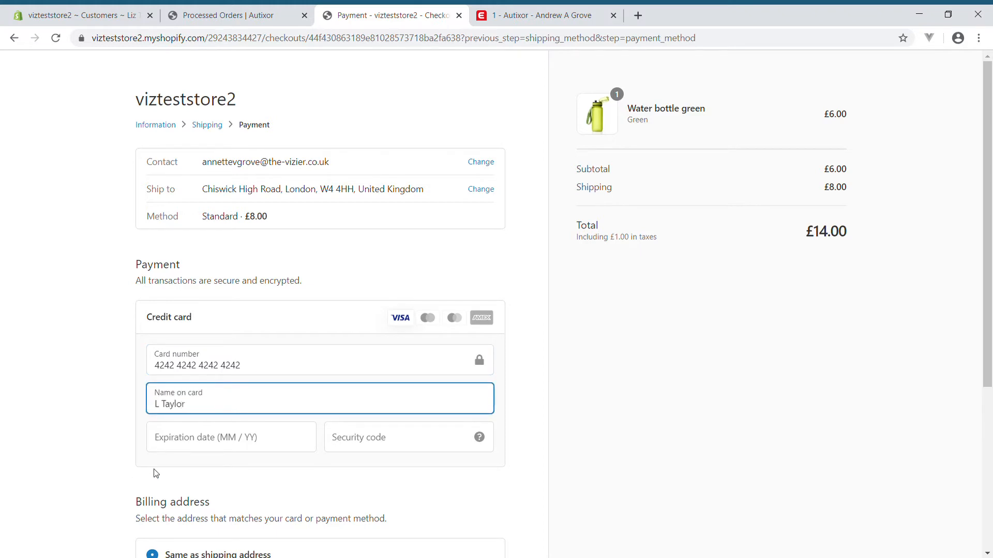
{"action": "type", "text": "12 / 20"}
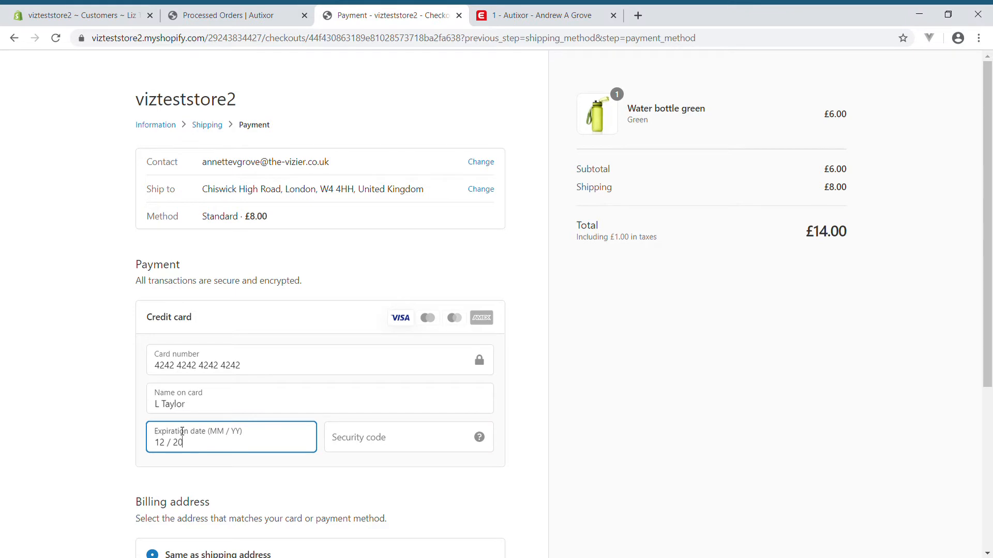
{"action": "type", "text": "123"}
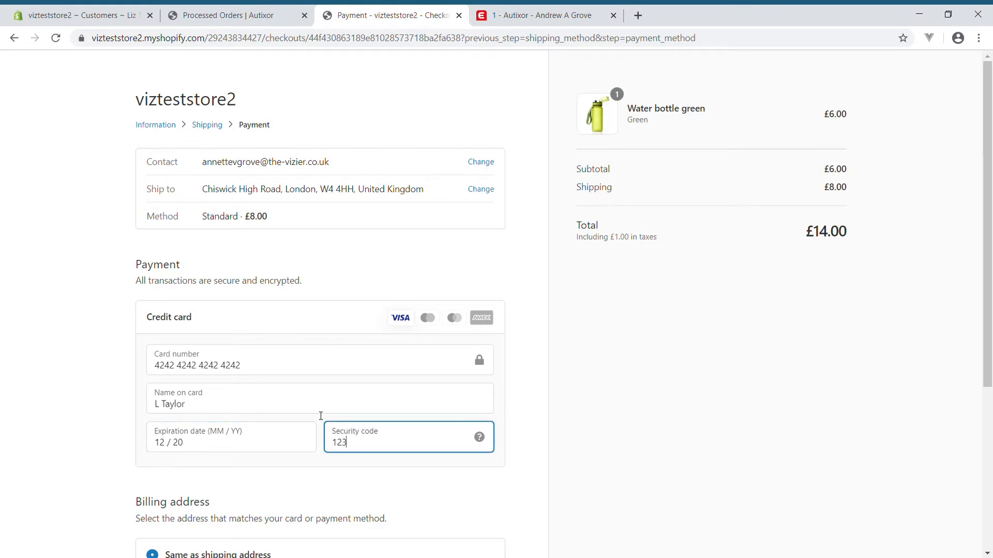
Pay now, confirming order #1082 for the green water bottle totalling £14.00
{"action": "scroll", "scroll_direction": "down", "scroll_amount": 3}
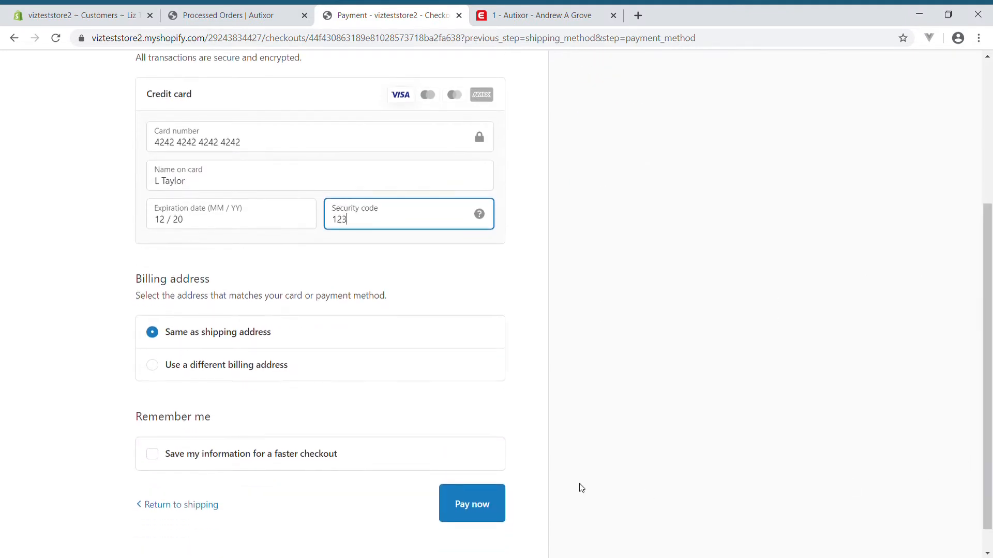
{"action": "left_click", "coordinate": [472, 504]}
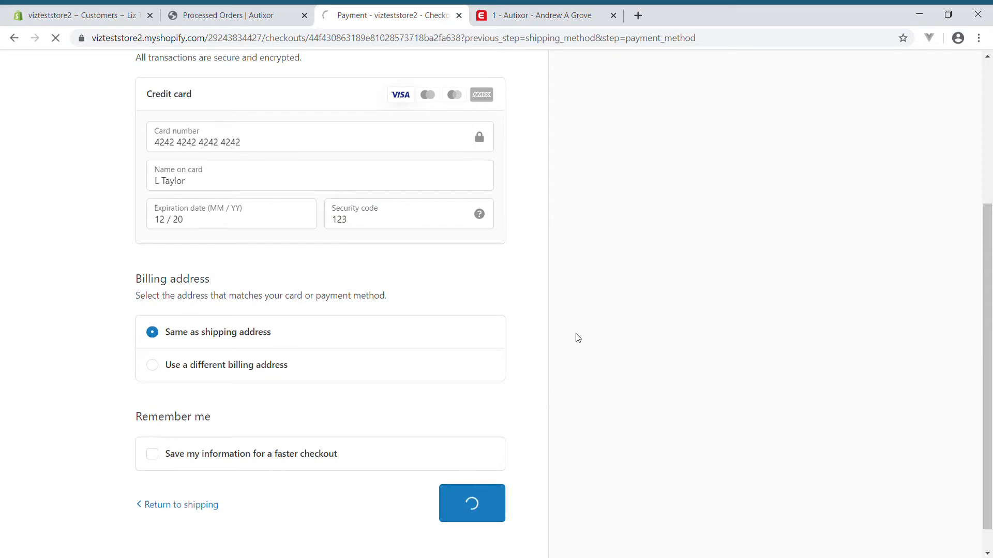
{"action": "left_click", "coordinate": [472, 504]}
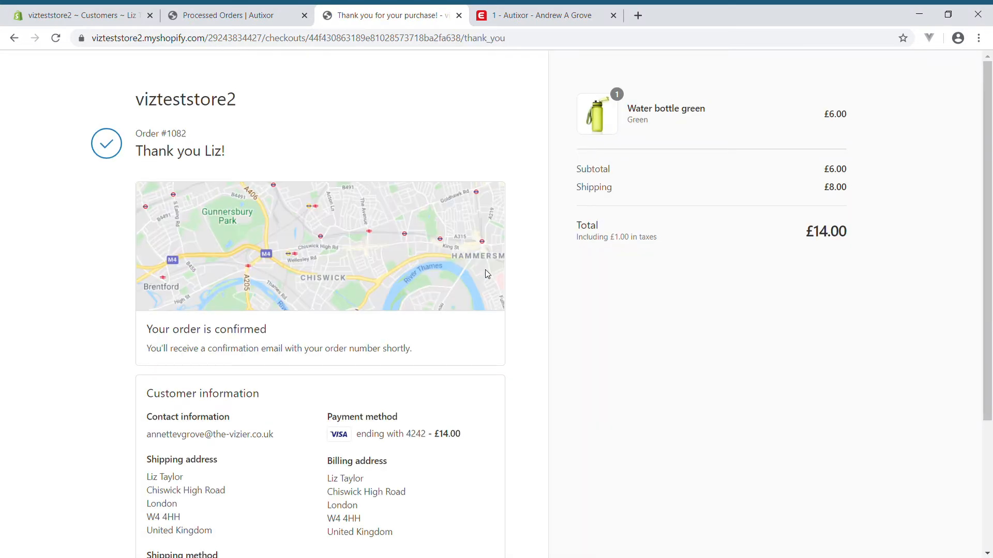
View Exact Online sales order 21 for #1082 with its 8.00 GBP shipping line, then return to the Shopify confirmation
{"action": "left_click", "coordinate": [545, 14]}
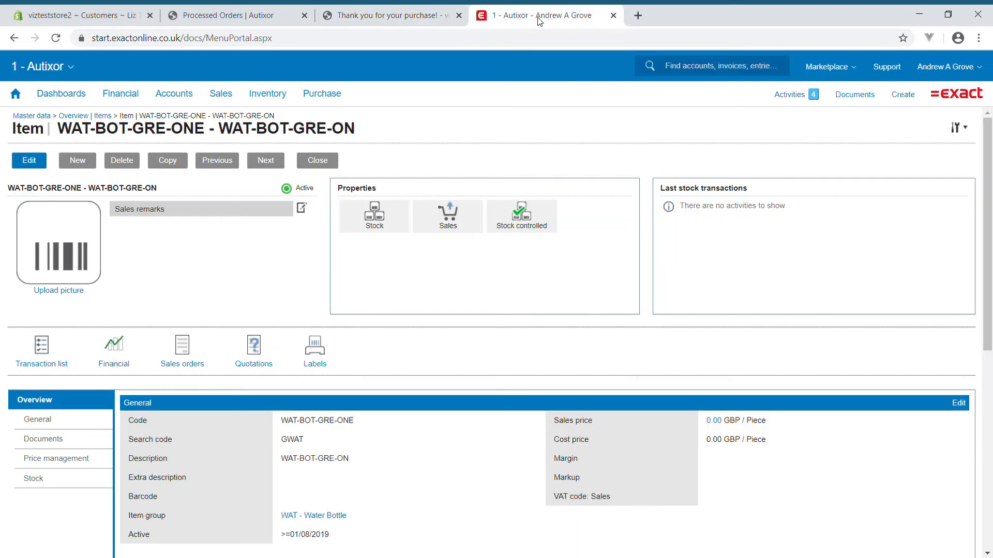
{"action": "left_click", "coordinate": [220, 94]}
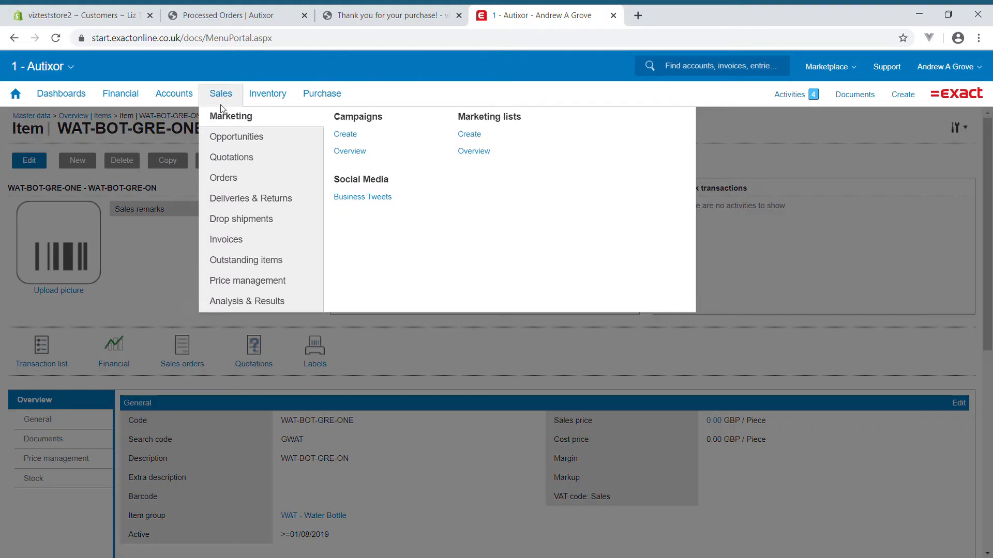
{"action": "left_click", "coordinate": [223, 177]}
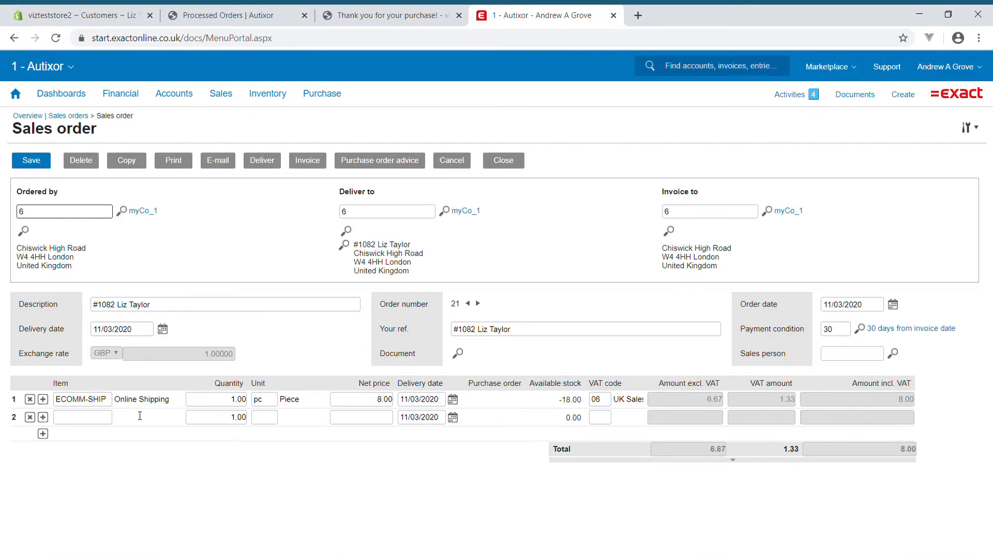
{"action": "mouse_move", "coordinate": [322, 398]}
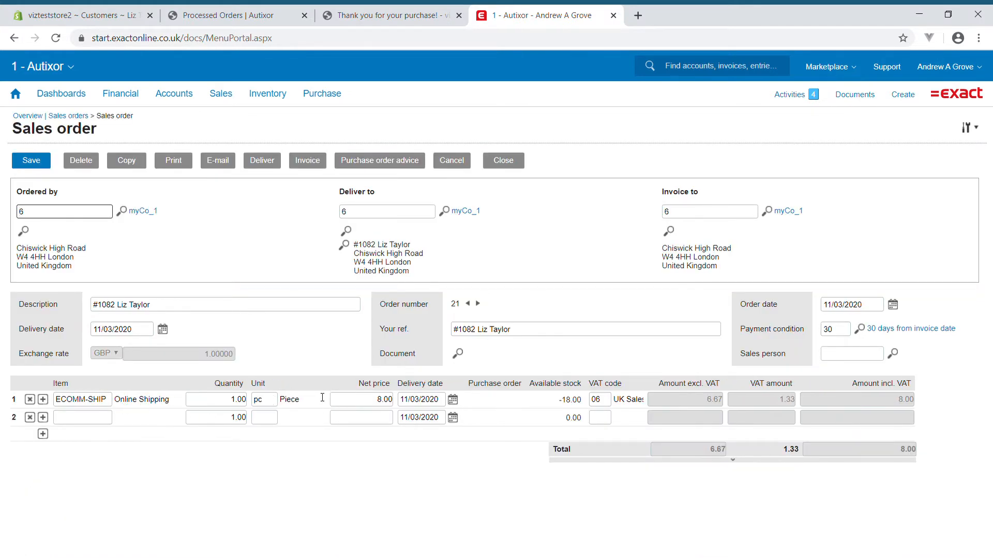
{"action": "left_click", "coordinate": [386, 14]}
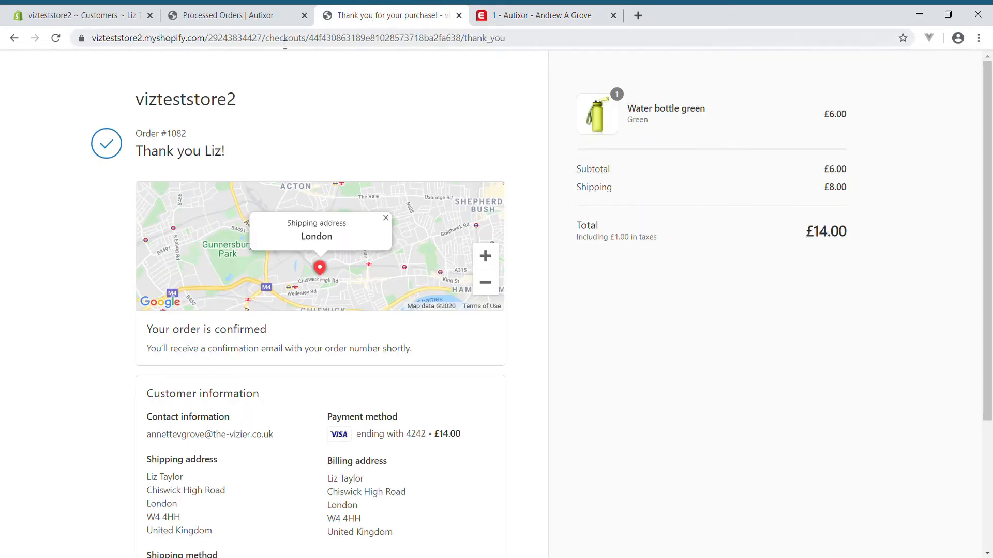
Bring up Autixor's order-range form for viewing processed orders
{"action": "left_click", "coordinate": [235, 14]}
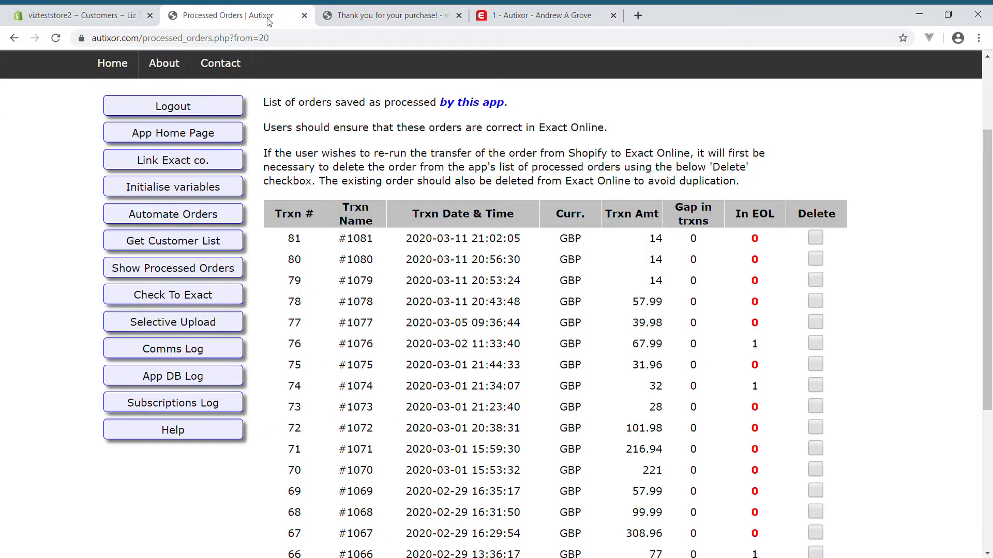
{"action": "mouse_move", "coordinate": [221, 83]}
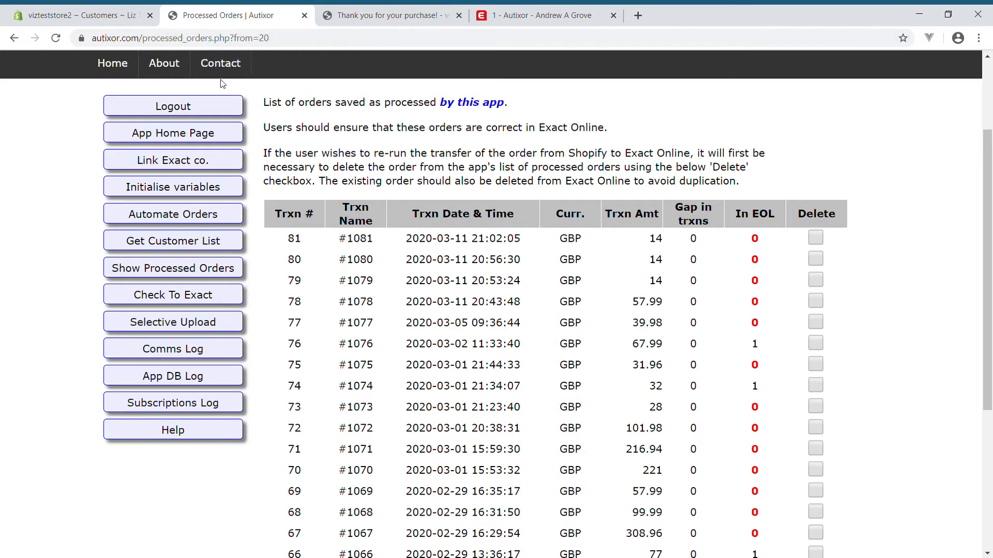
{"action": "mouse_move", "coordinate": [173, 267]}
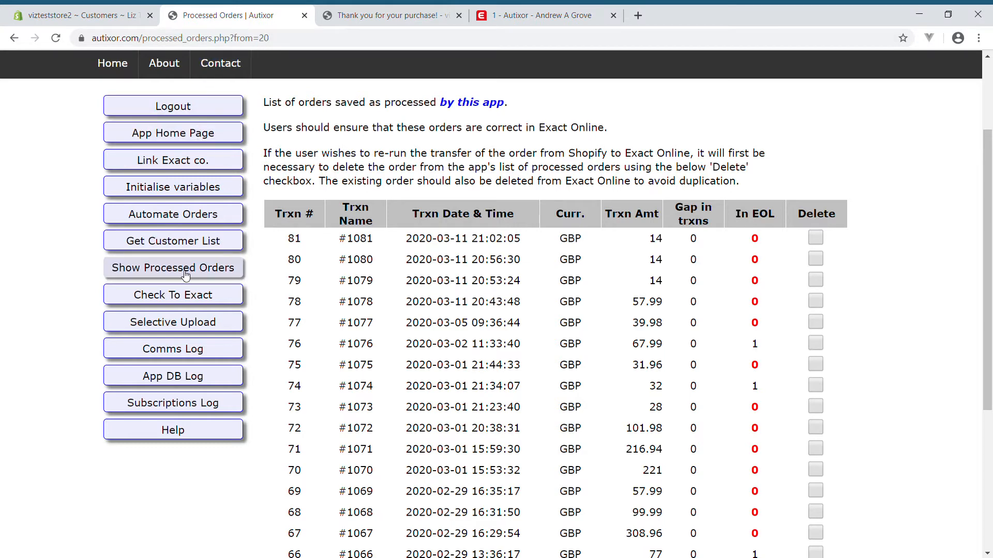
{"action": "left_click", "coordinate": [173, 267]}
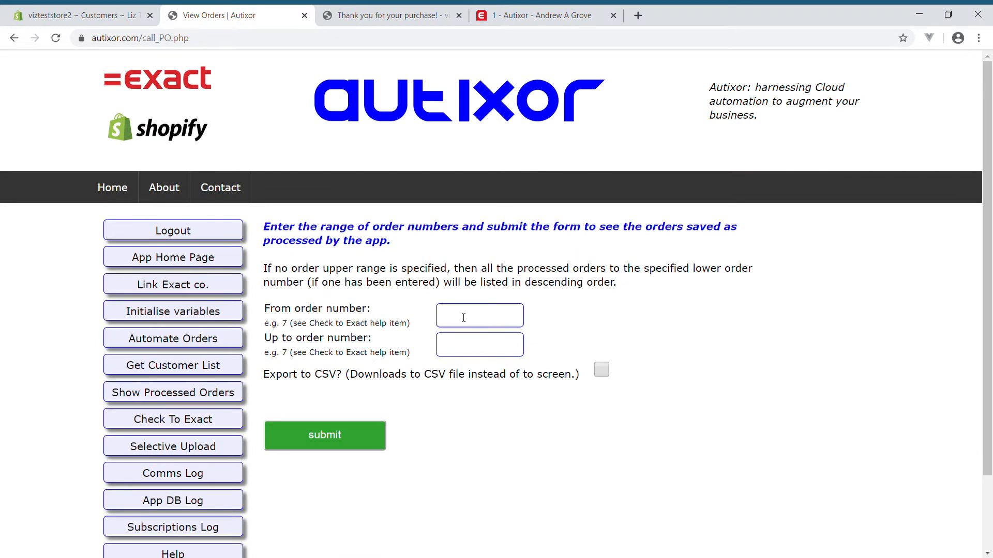
Check Shopify's orders list showing new order #1082 for £14.00, then return to Autixor
{"action": "left_click", "coordinate": [75, 16]}
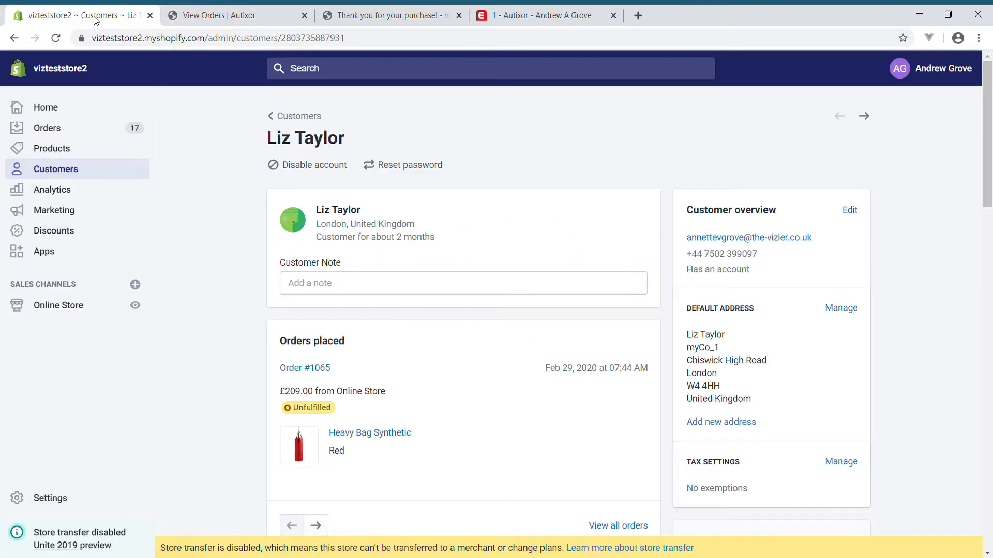
{"action": "left_click", "coordinate": [46, 127]}
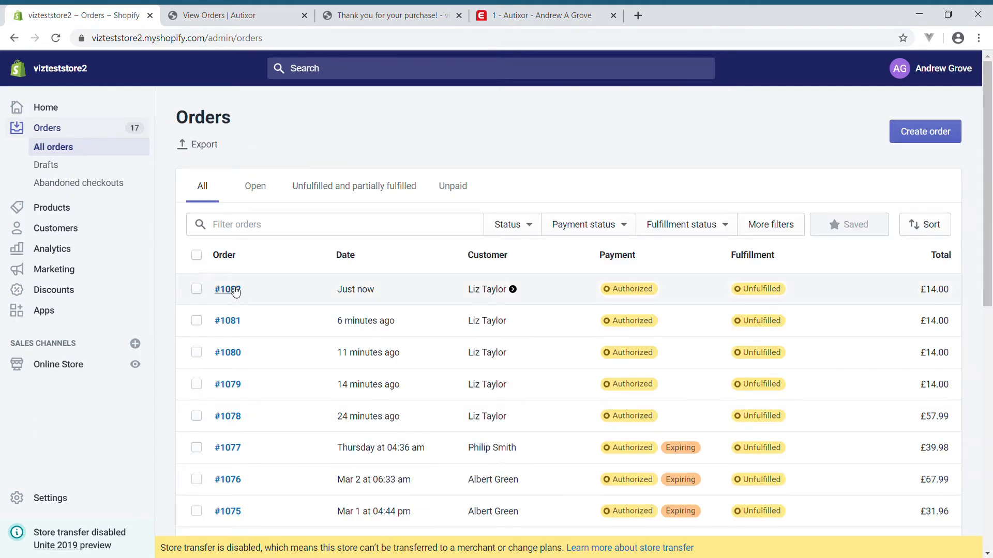
{"action": "left_click", "coordinate": [215, 15]}
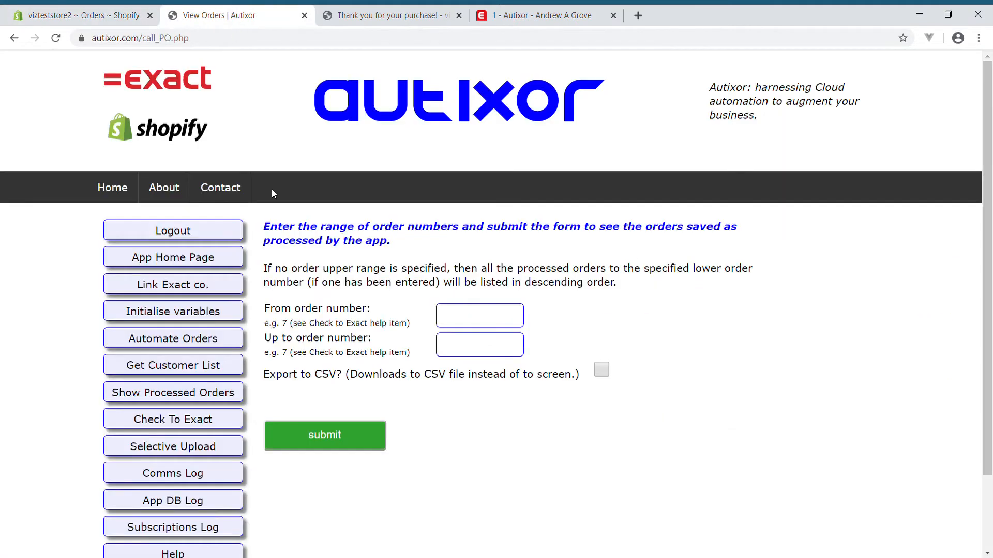
List processed orders from number 80, showing #1082 at 14 GBP with 0 under In EOL
{"action": "left_click", "coordinate": [479, 316]}
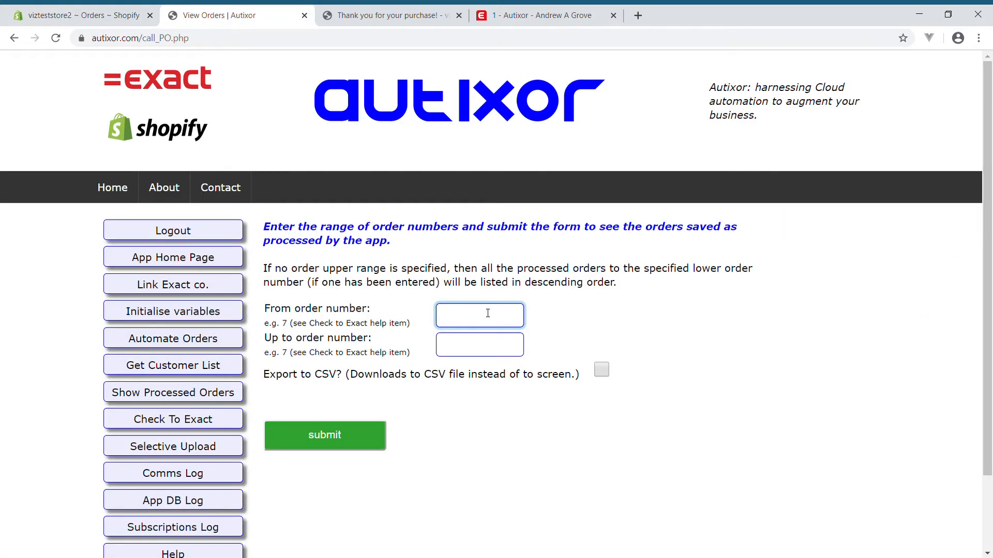
{"action": "type", "text": "80"}
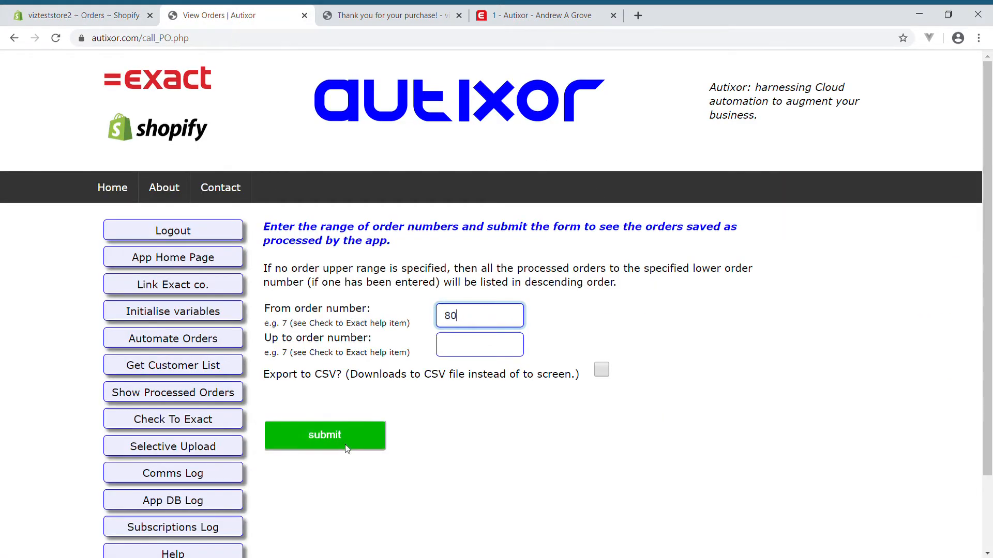
{"action": "left_click", "coordinate": [324, 436]}
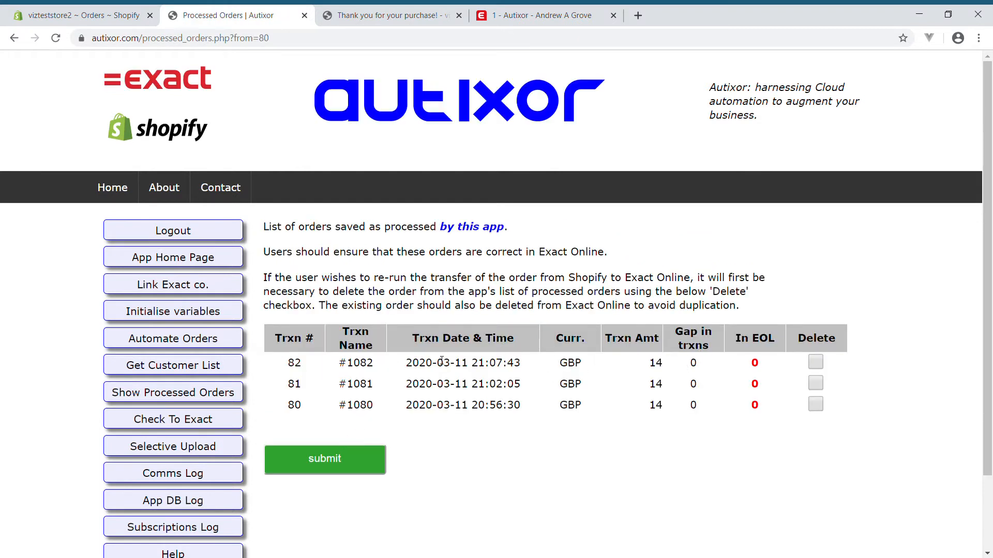
{"action": "mouse_move", "coordinate": [716, 368]}
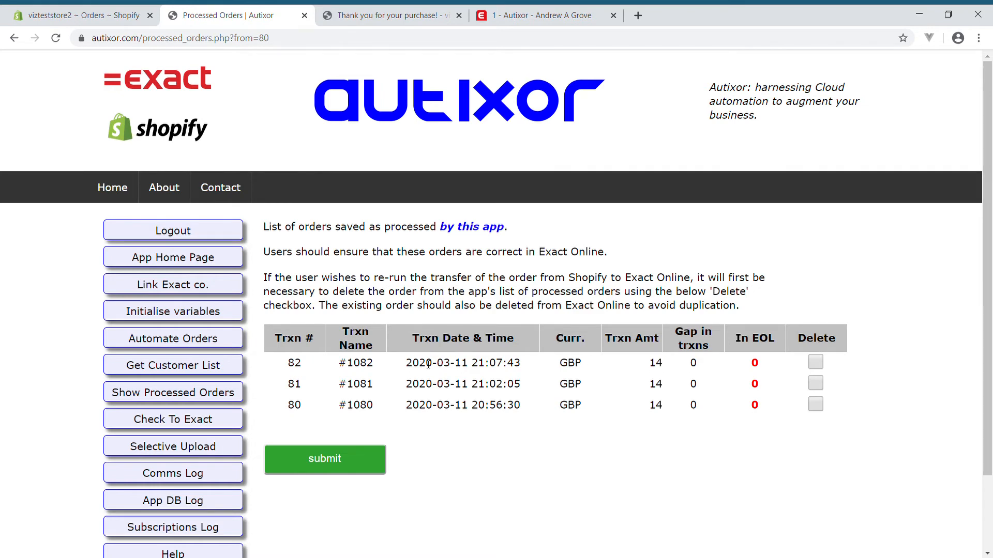
{"action": "mouse_move", "coordinate": [369, 359]}
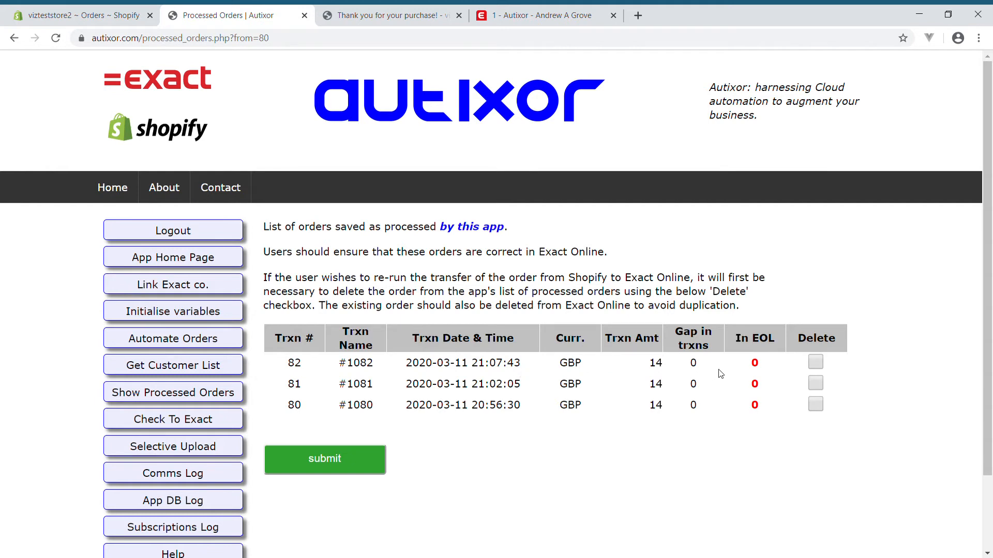
{"action": "mouse_move", "coordinate": [751, 366]}
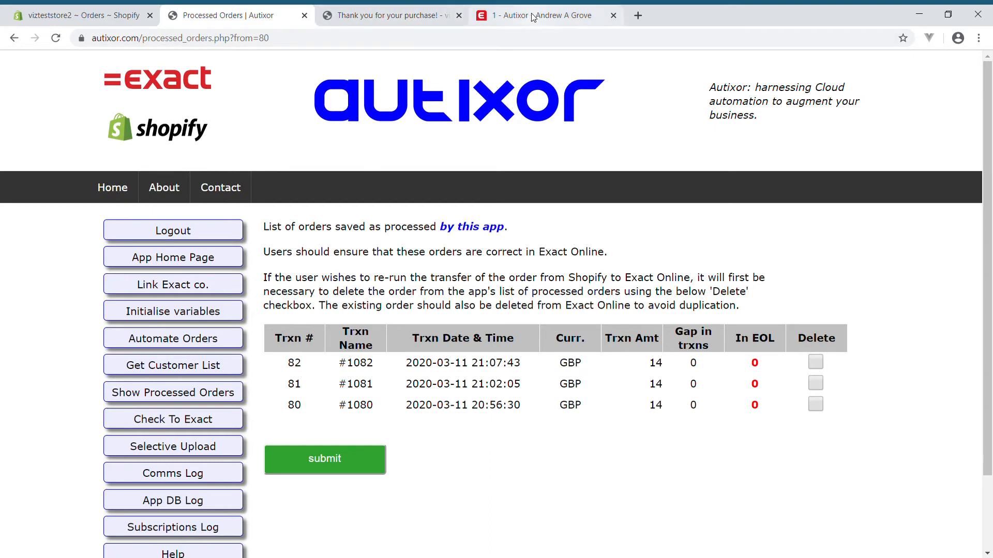
{"action": "mouse_move", "coordinate": [653, 375]}
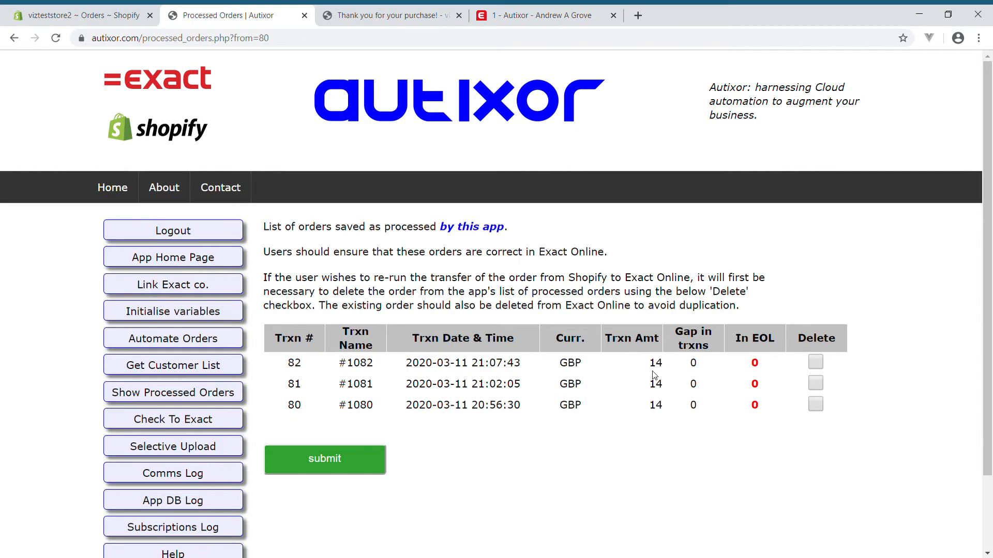
{"action": "mouse_move", "coordinate": [758, 366]}
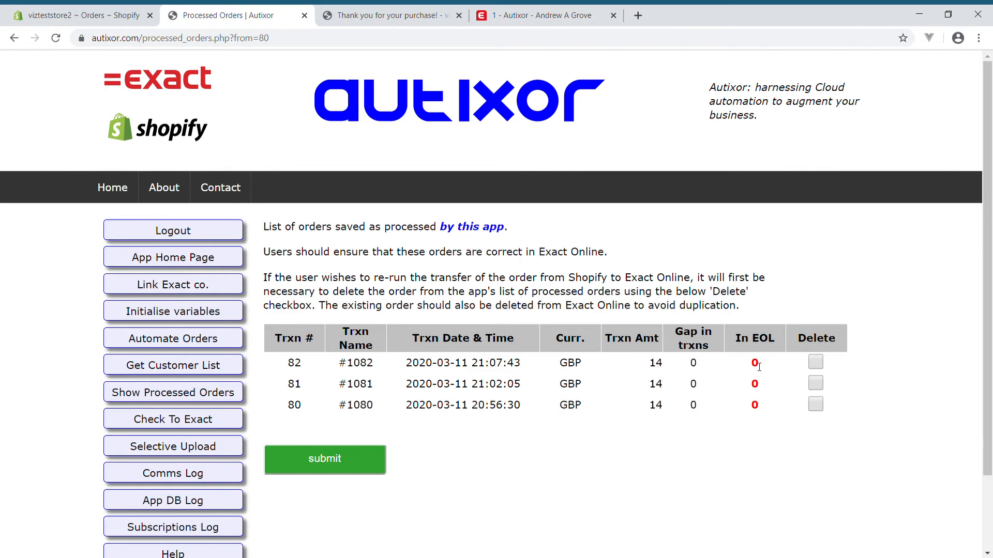
{"action": "mouse_move", "coordinate": [809, 421]}
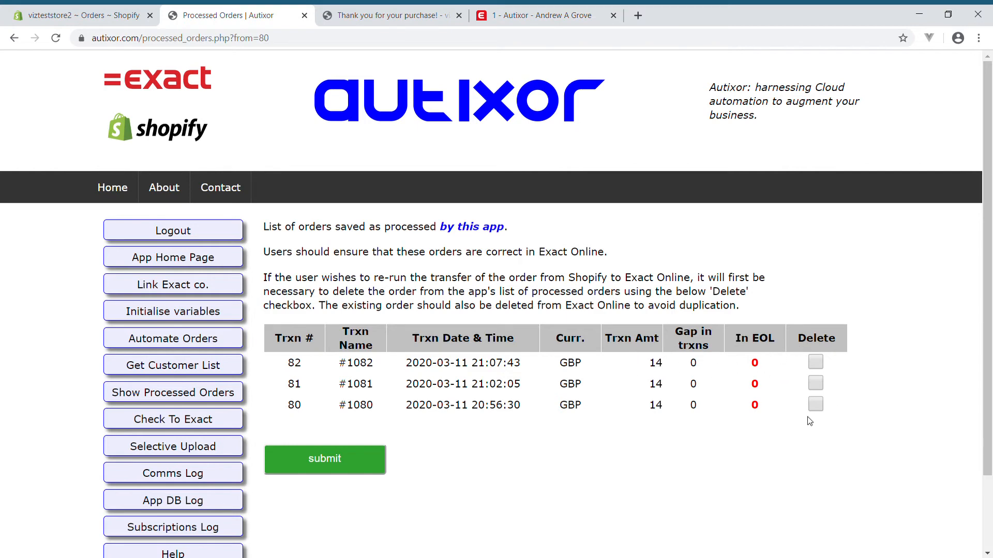
{"action": "mouse_move", "coordinate": [828, 363]}
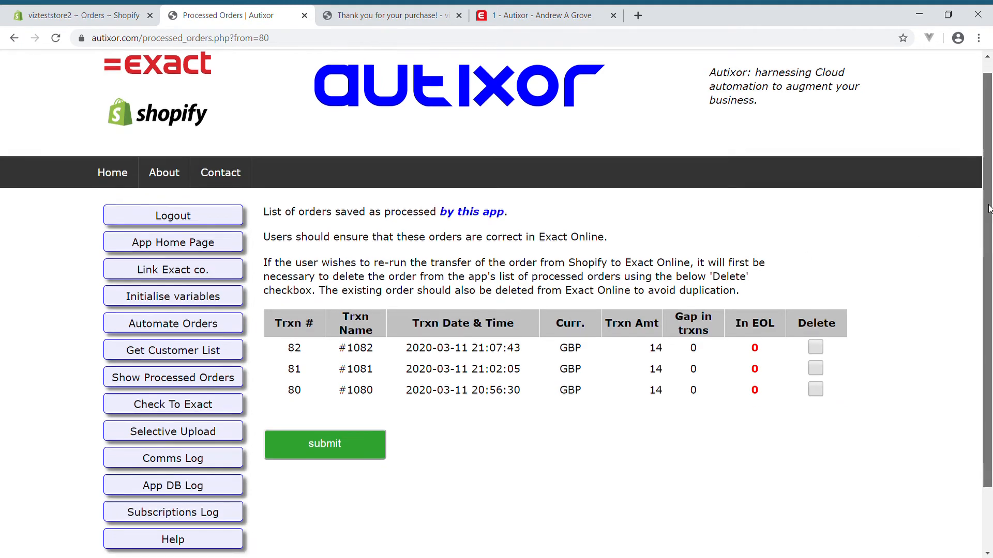
{"action": "scroll", "scroll_direction": "down", "scroll_amount": 3}
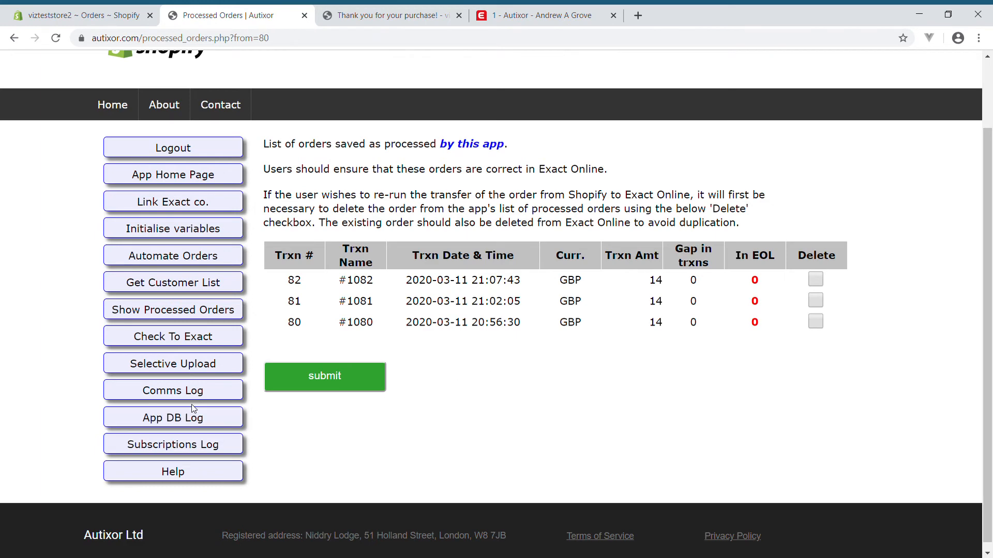
{"action": "mouse_move", "coordinate": [173, 389]}
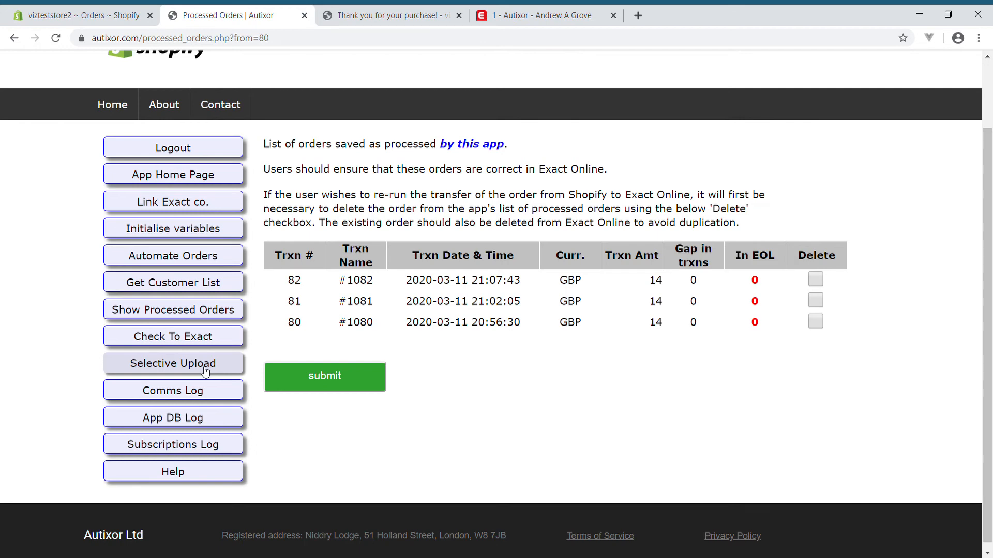
{"action": "mouse_move", "coordinate": [387, 326]}
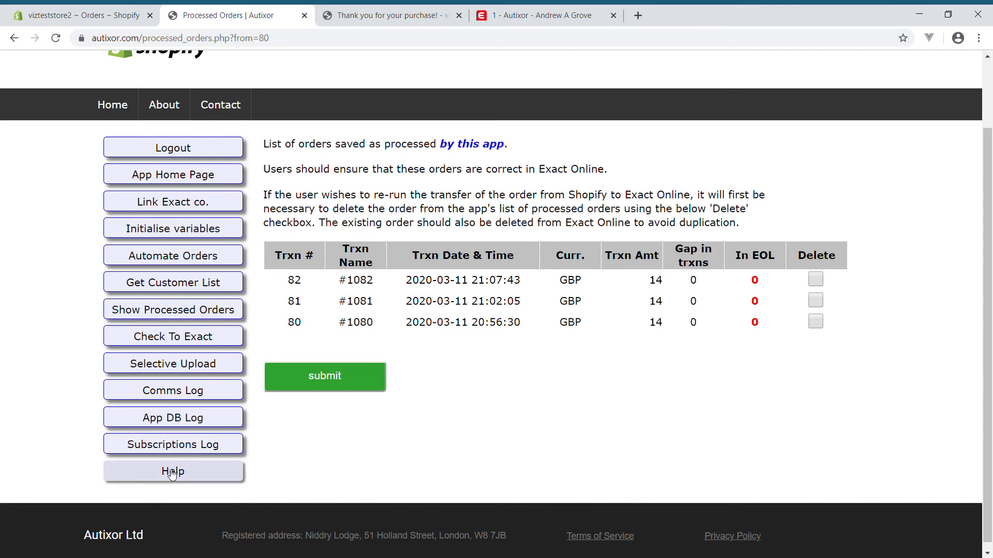
Read the Autixor help section 'More on Checking to Exact' on how In EOL zeros become 1
{"action": "left_click", "coordinate": [172, 471]}
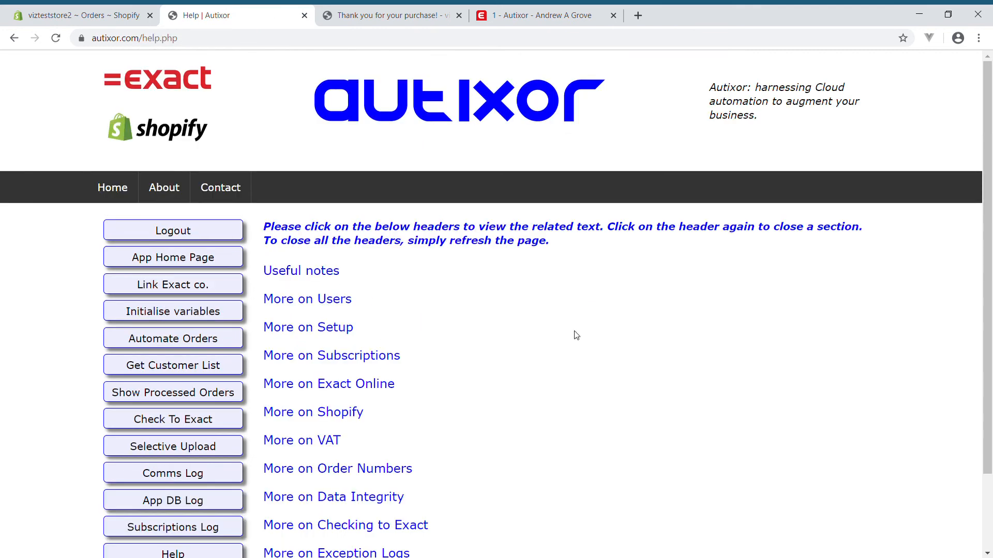
{"action": "scroll", "scroll_direction": "down", "scroll_amount": 3}
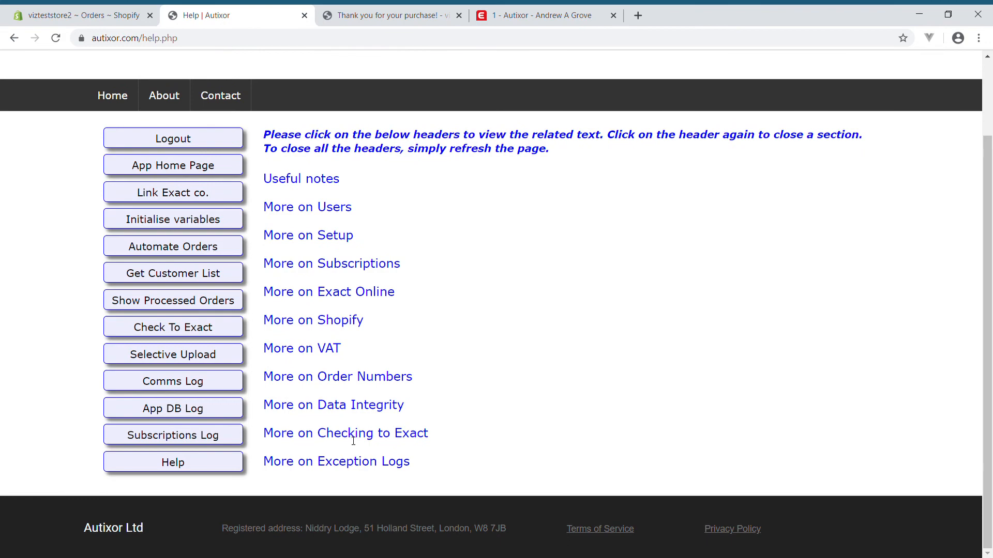
{"action": "left_click", "coordinate": [345, 433]}
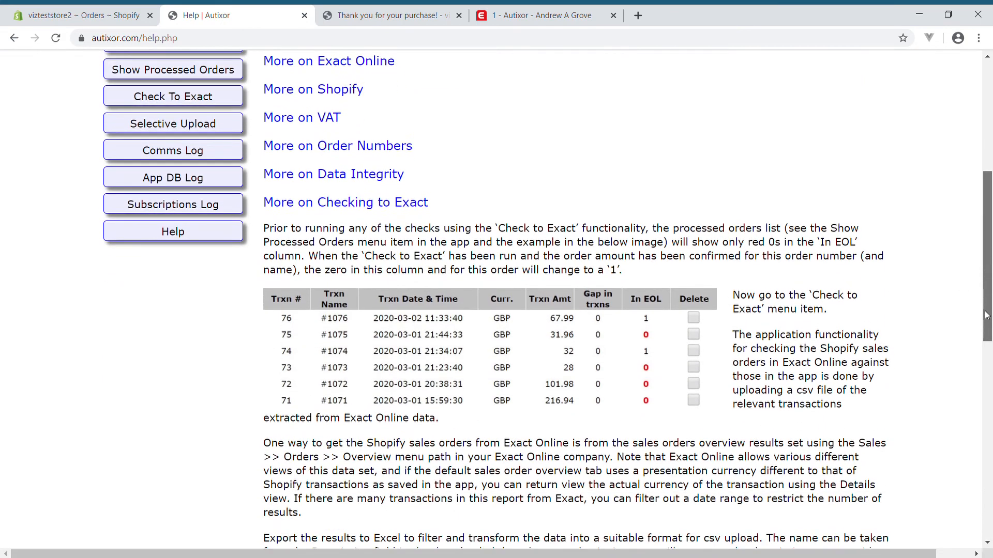
{"action": "scroll", "scroll_direction": "down", "scroll_amount": 3}
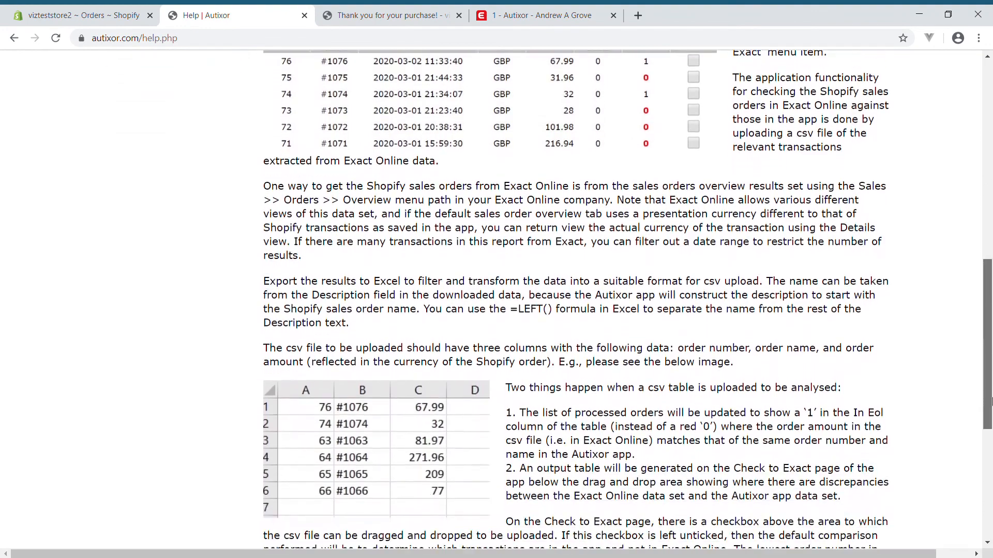
{"action": "scroll", "scroll_direction": "up", "scroll_amount": 3}
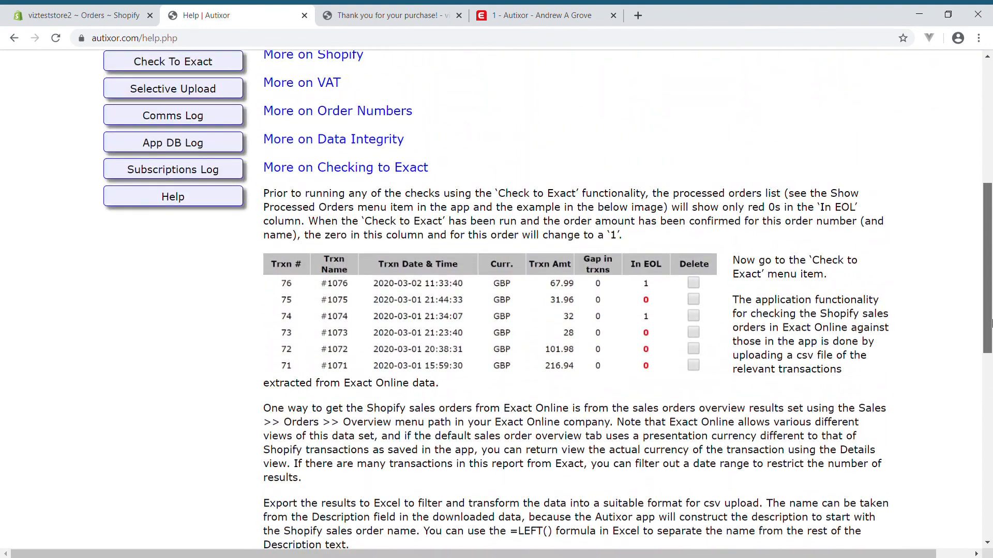
{"action": "scroll", "scroll_direction": "up", "scroll_amount": 3}
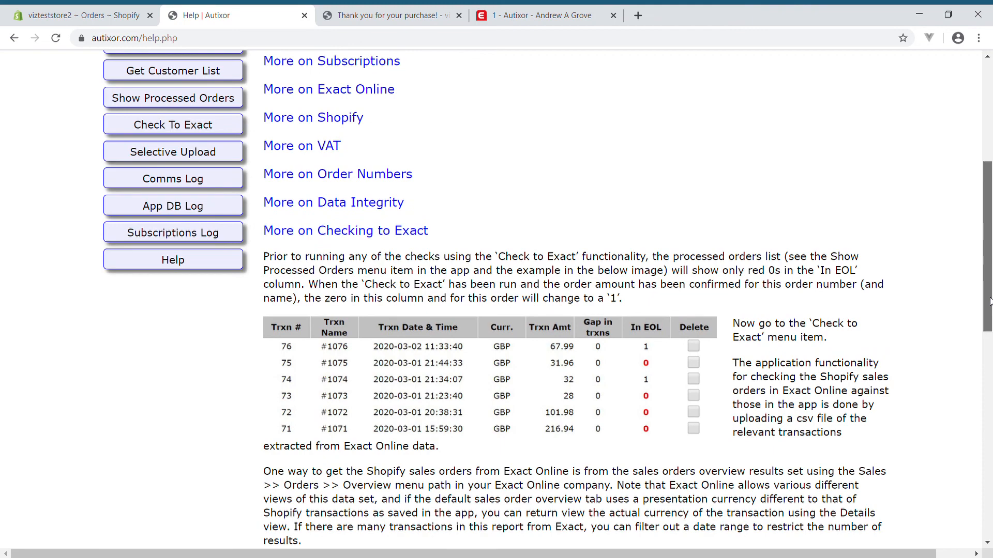
{"action": "scroll", "scroll_direction": "down", "scroll_amount": 3}
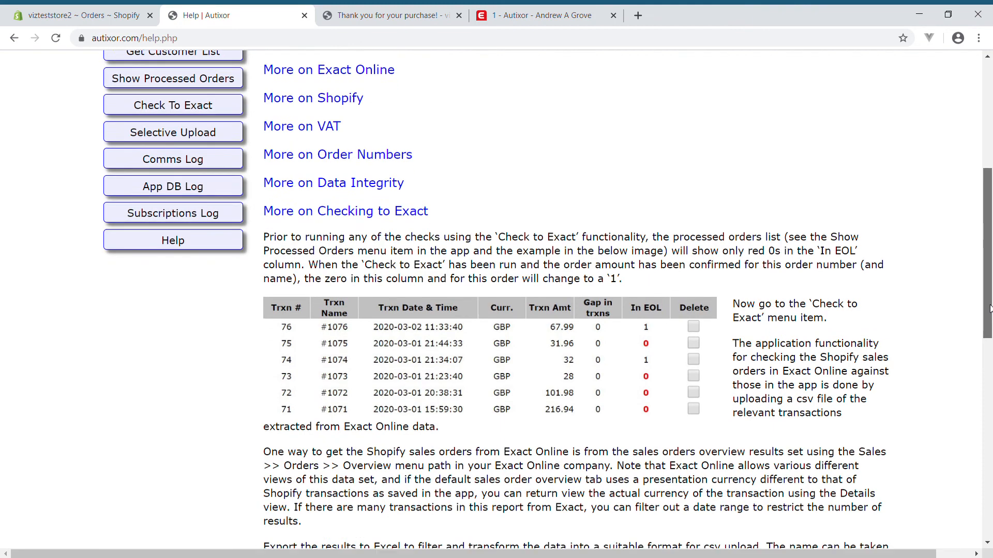
{"action": "scroll", "scroll_direction": "down", "scroll_amount": 3}
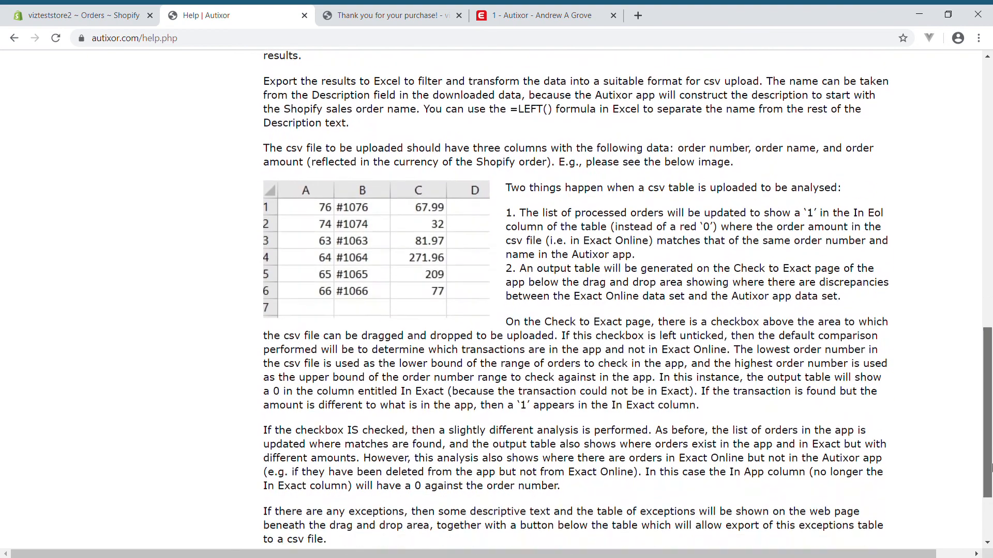
{"action": "scroll", "scroll_direction": "up", "scroll_amount": 3}
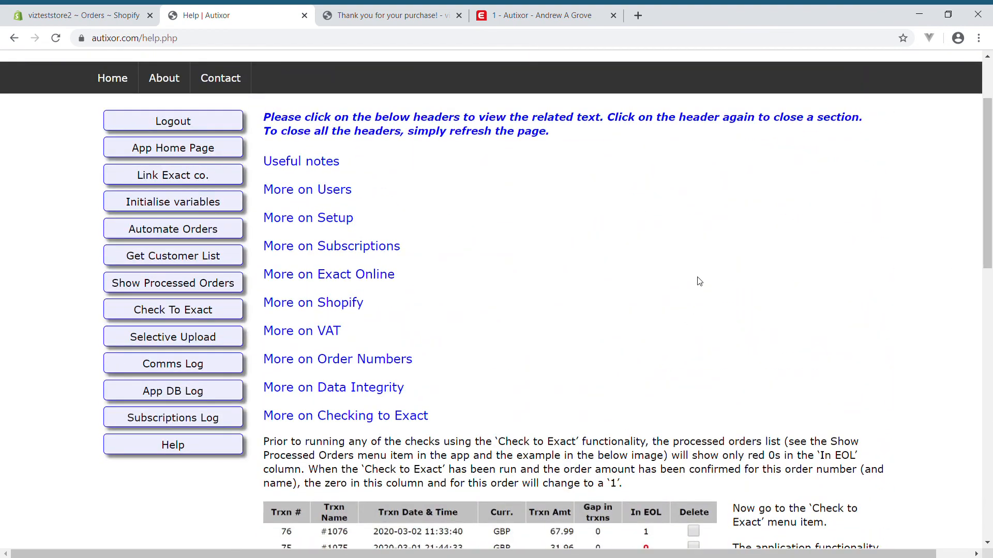
{"action": "mouse_move", "coordinate": [858, 160]}
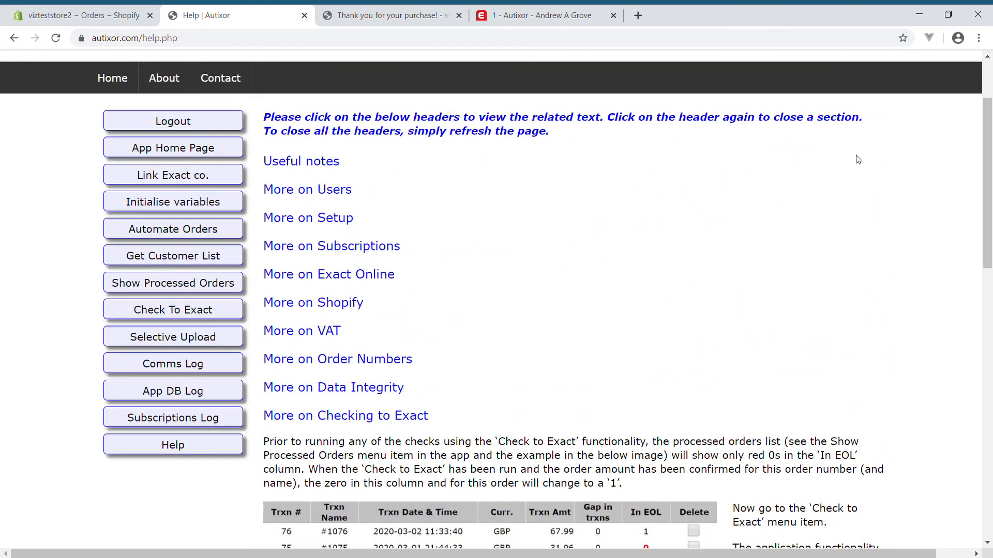